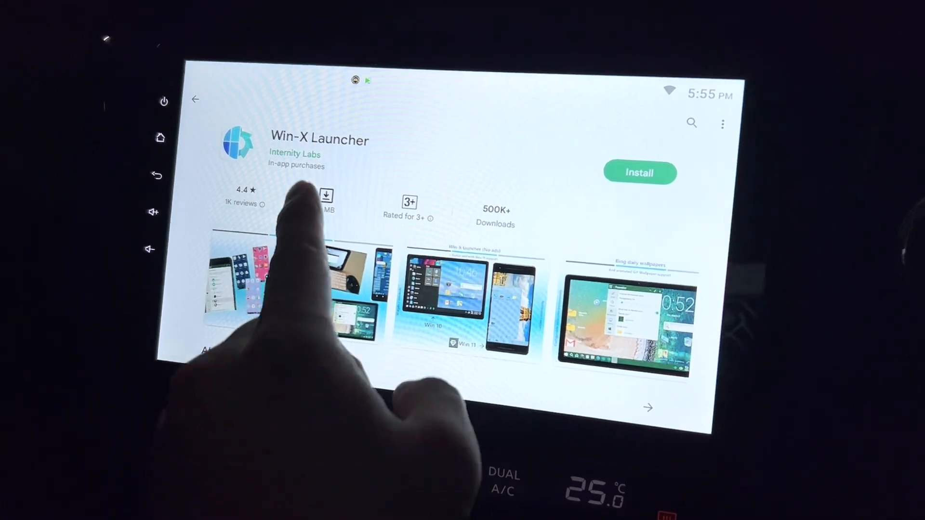
Step: Install Win-X Launcher from its Play Store page until Open appears
click(639, 172)
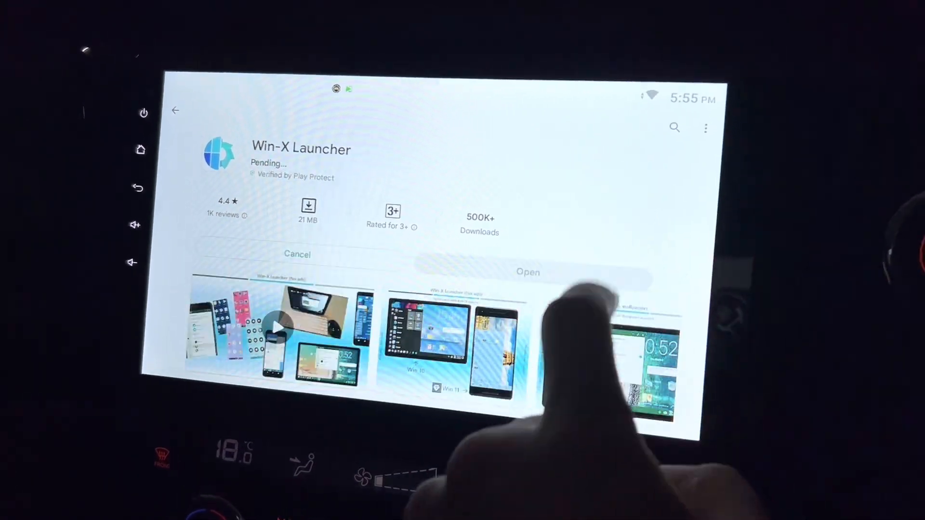
scroll(down, 3)
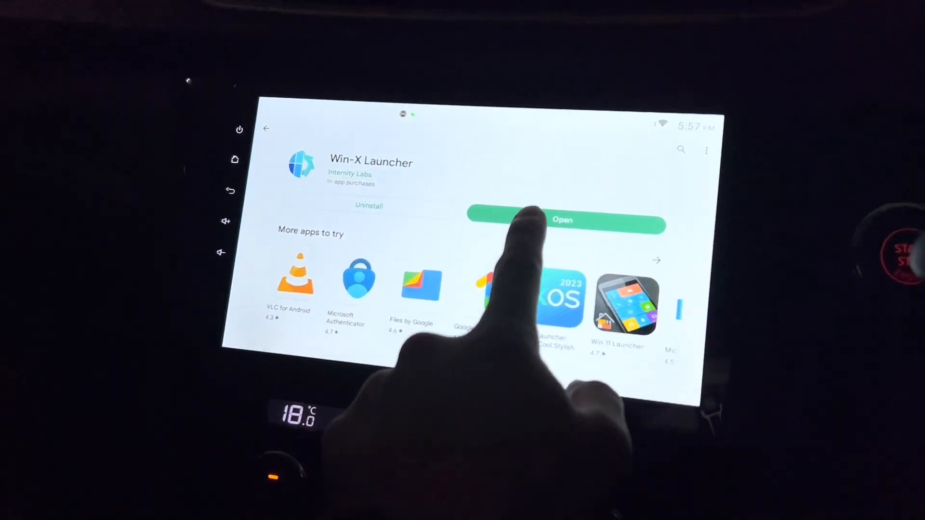
Step: Launch Win-X Launcher and confirm it as the default home launcher
click(562, 219)
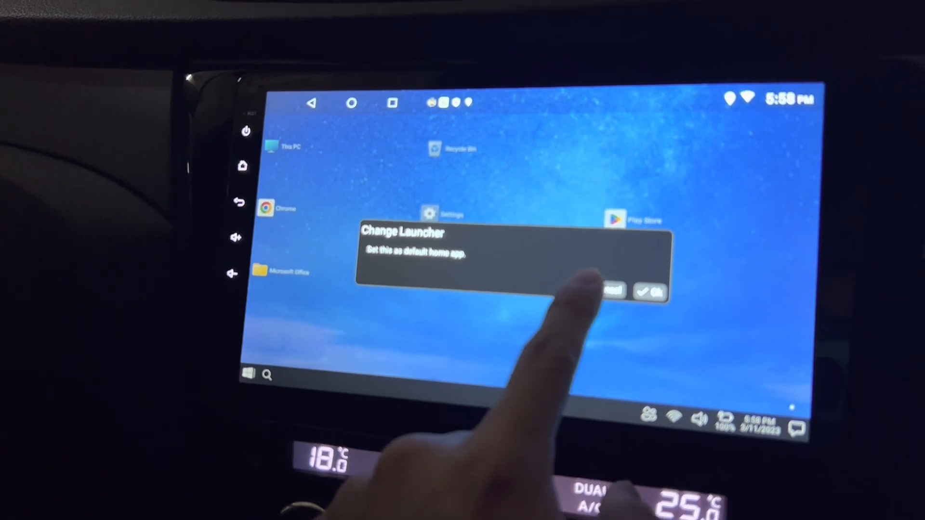
click(648, 293)
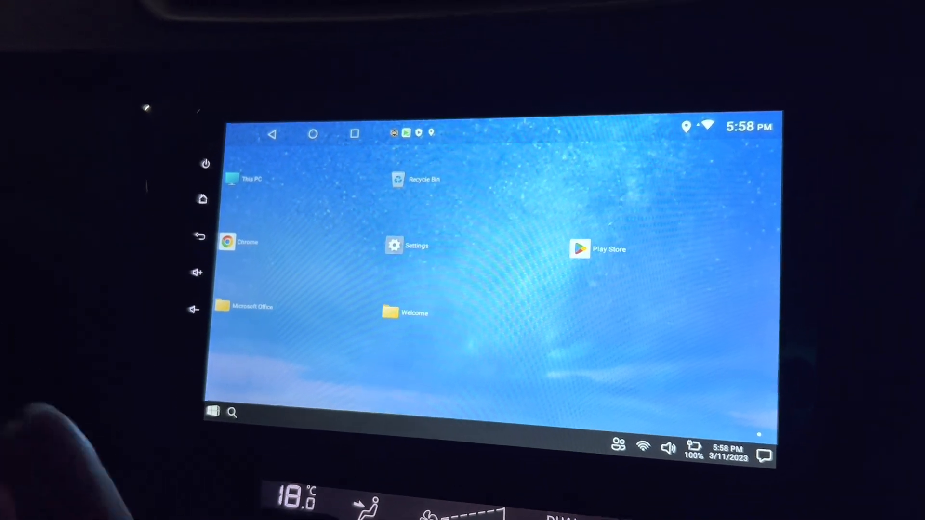
Step: Turn on Do Not Disturb access for Win-X Launcher (No Ads) and go back home
click(213, 411)
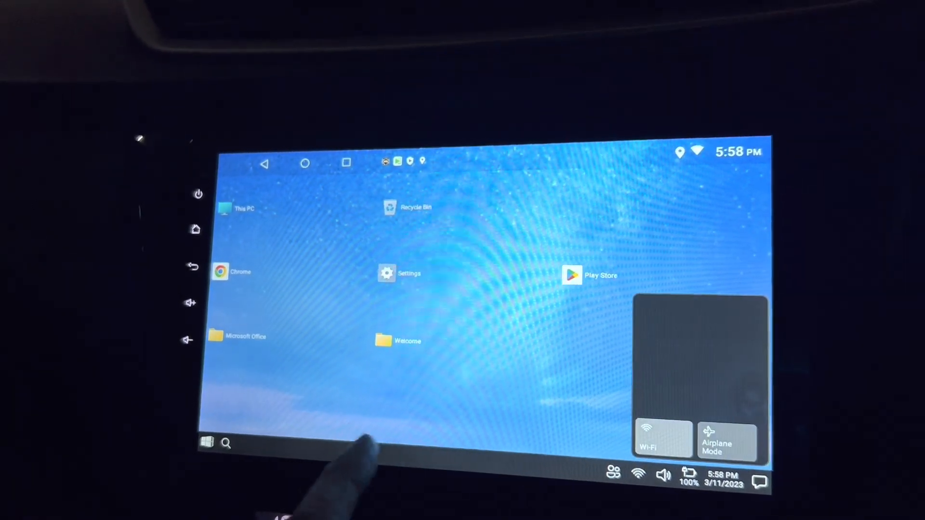
click(662, 439)
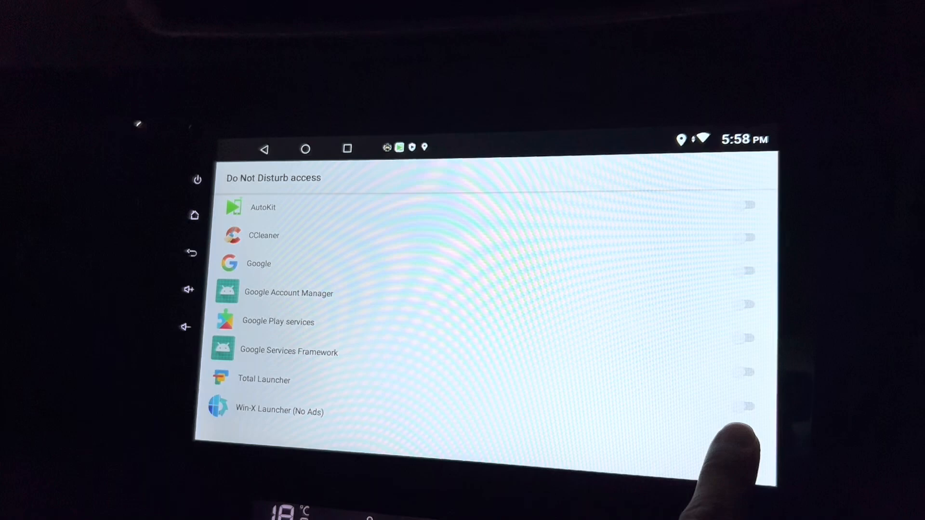
click(746, 405)
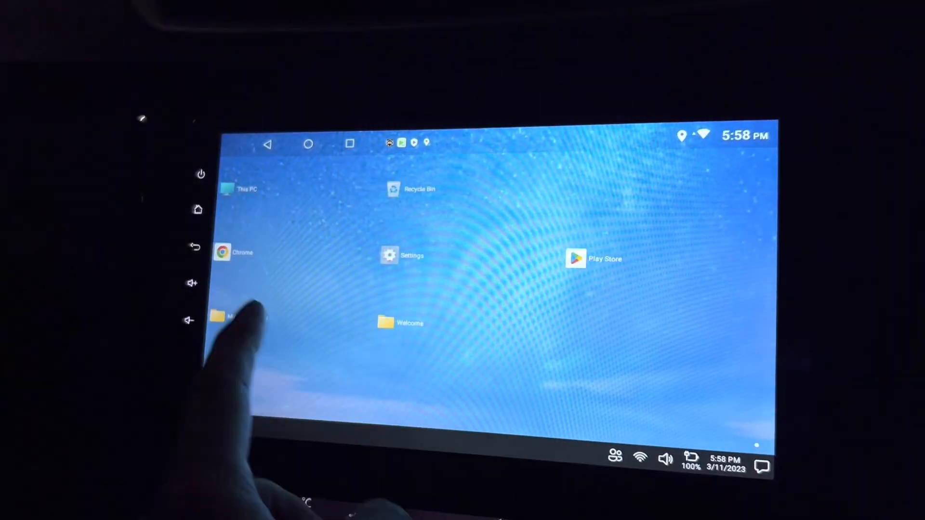
click(665, 459)
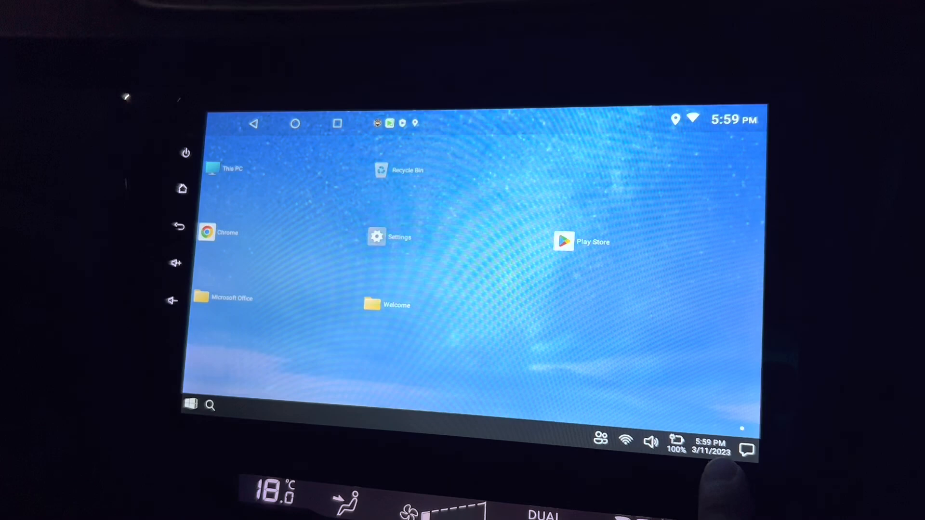
Step: Long-press empty desktop space to show the desktop context menu
click(710, 445)
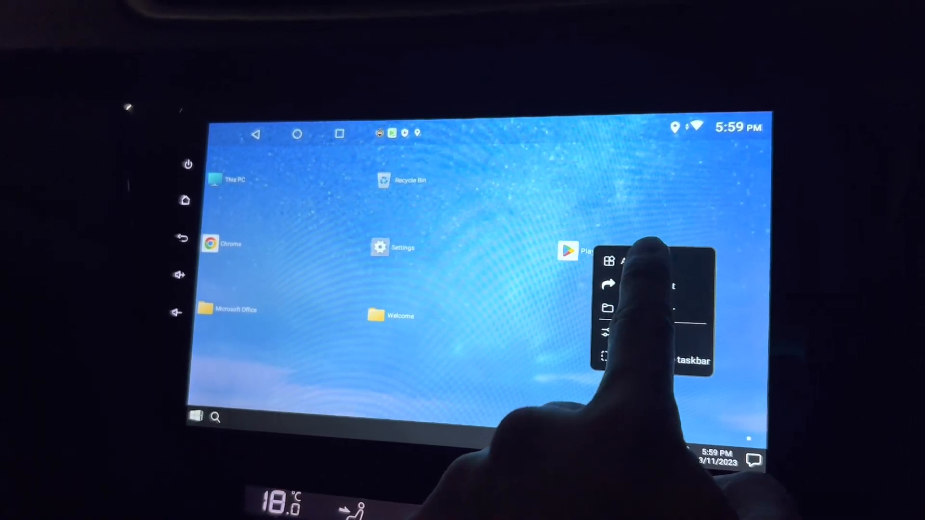
Step: Choose At a Glance from the Add widgets list
click(608, 261)
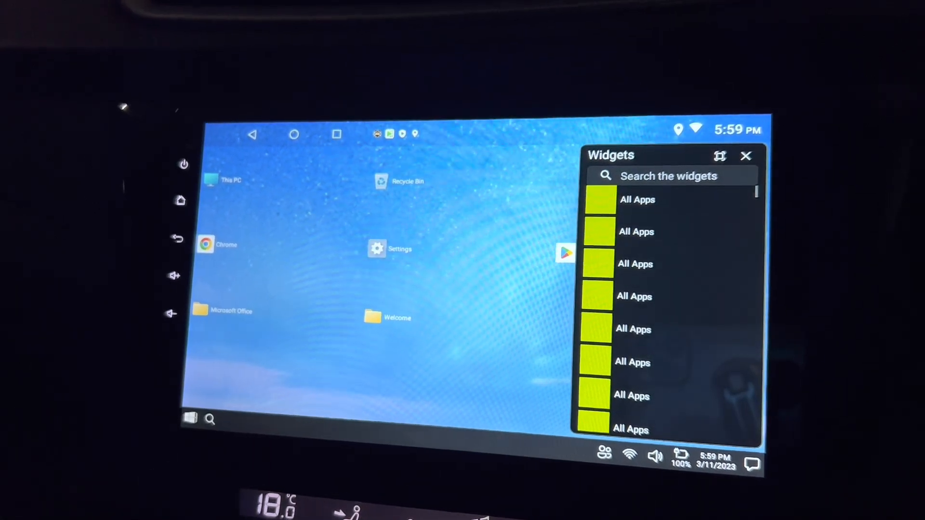
scroll(down, 3)
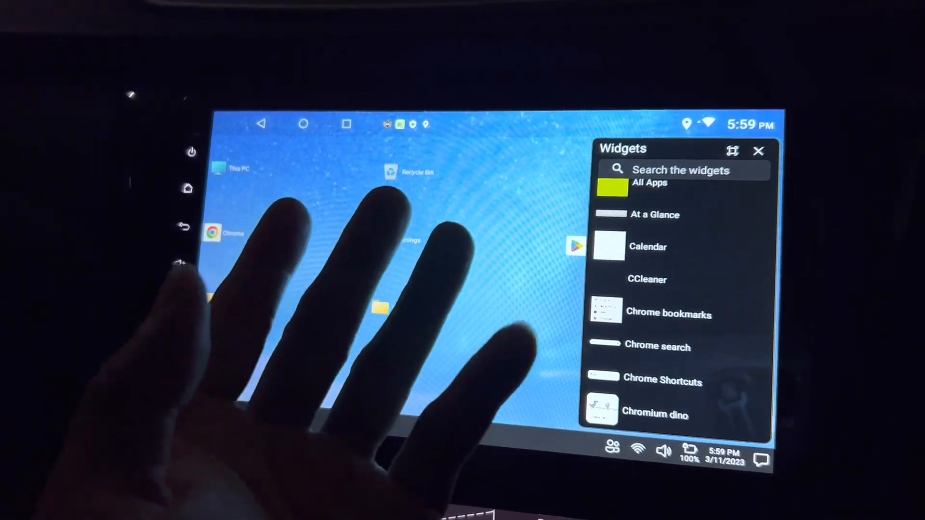
scroll(down, 3)
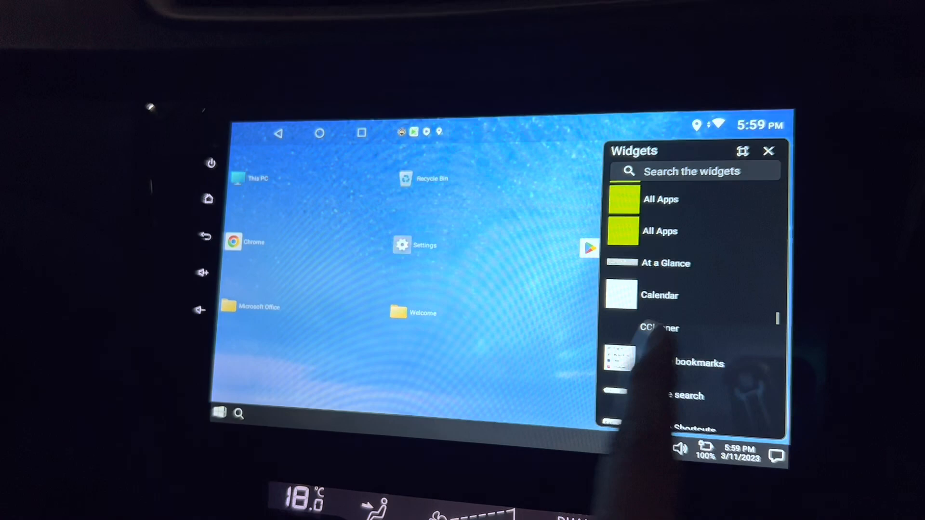
click(767, 151)
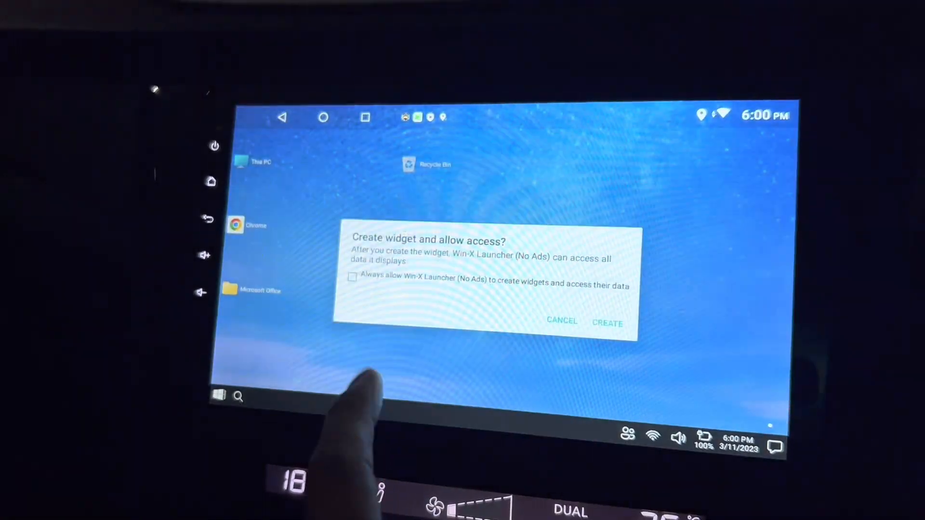
Step: Confirm Create so the At a Glance widget shows Saturday, Mar 11 on the desktop
click(352, 278)
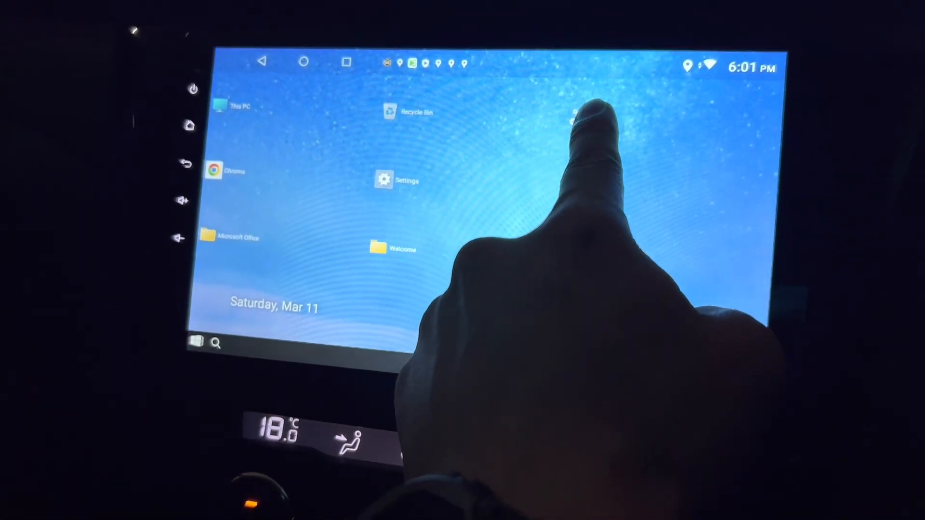
Step: Bring up the start menu with its alphabetical app list and pinned Play Store
right_click(602, 112)
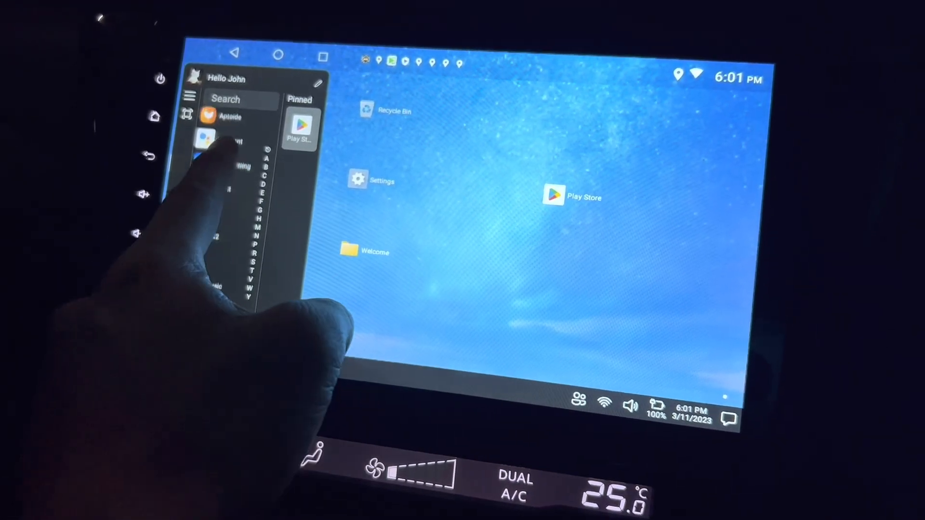
Step: Scroll the start menu apps and place Music, Maps and Radio shortcuts on the desktop
scroll(down, 3)
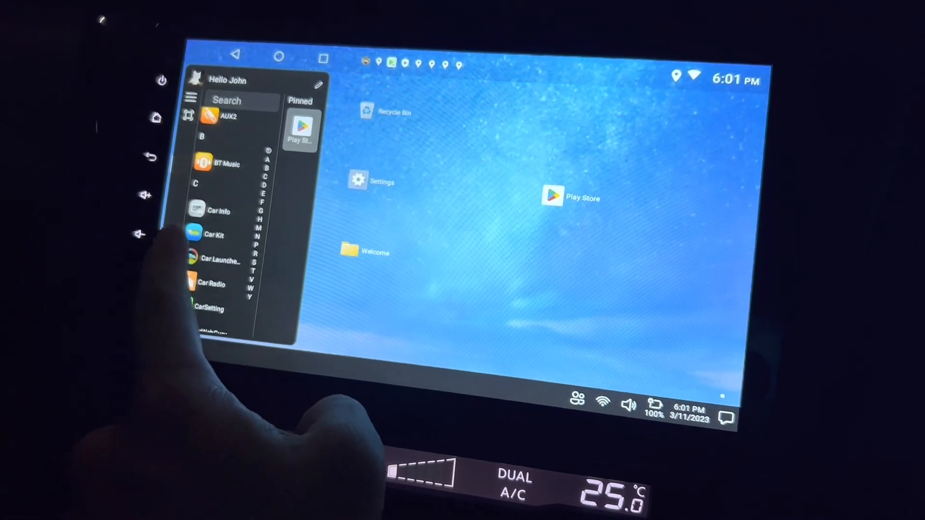
scroll(down, 3)
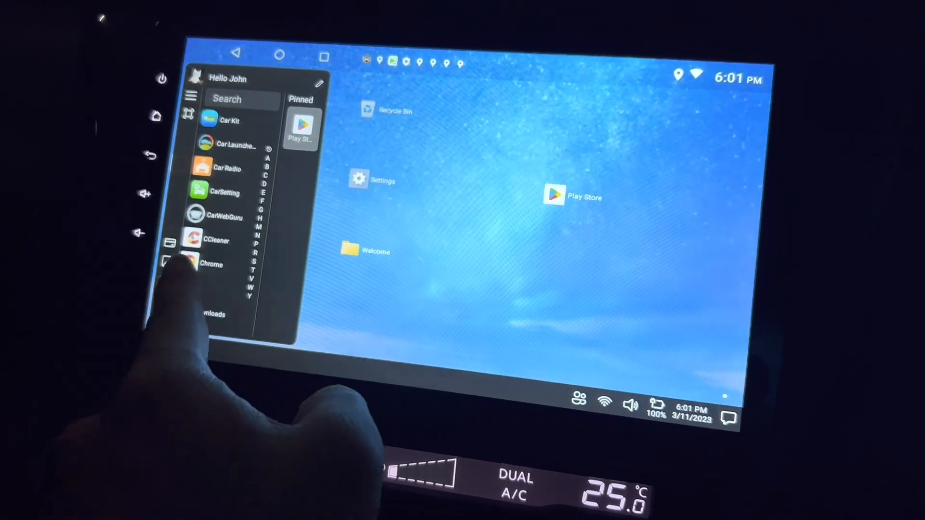
scroll(down, 3)
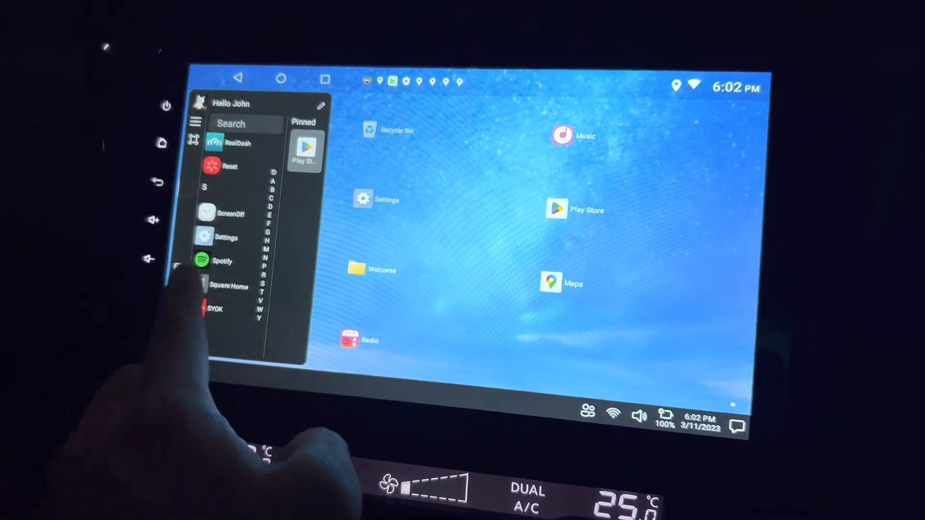
scroll(down, 3)
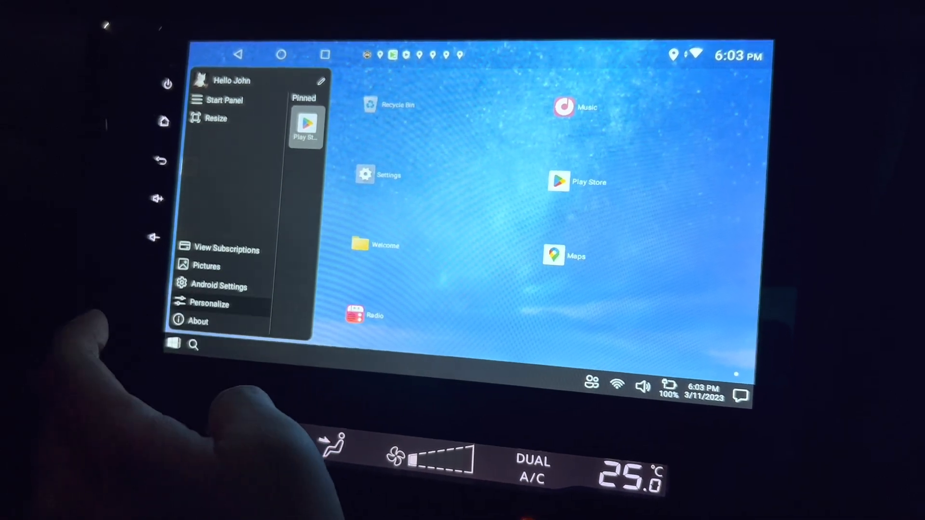
Step: Enter Personalize settings and decline the premium subscription offer
click(210, 303)
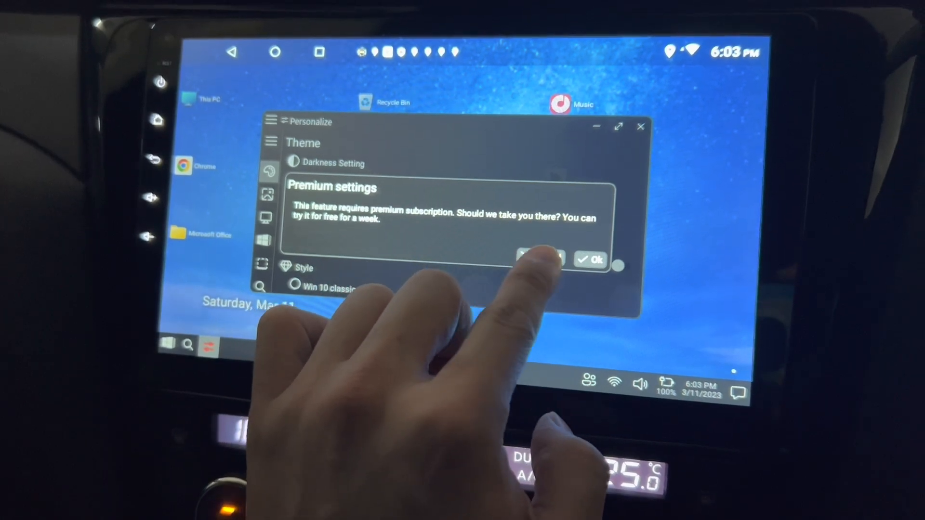
click(539, 260)
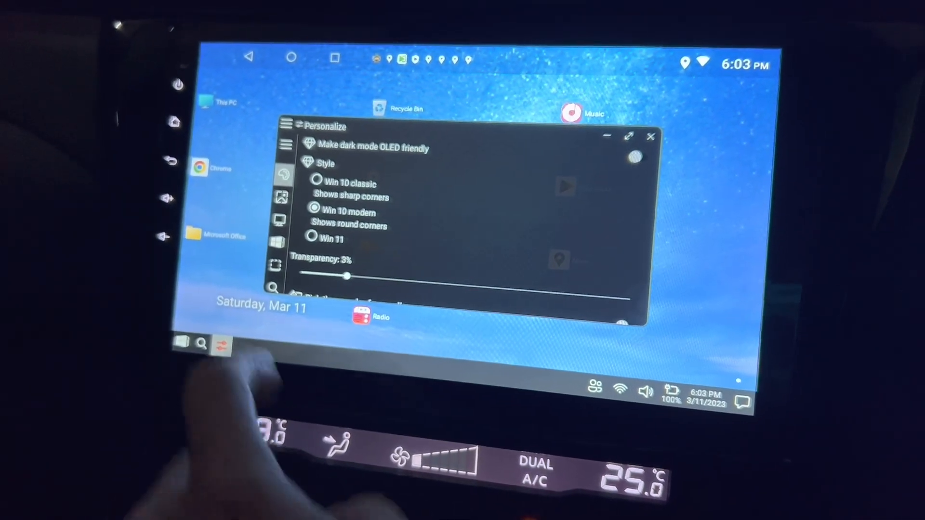
click(315, 236)
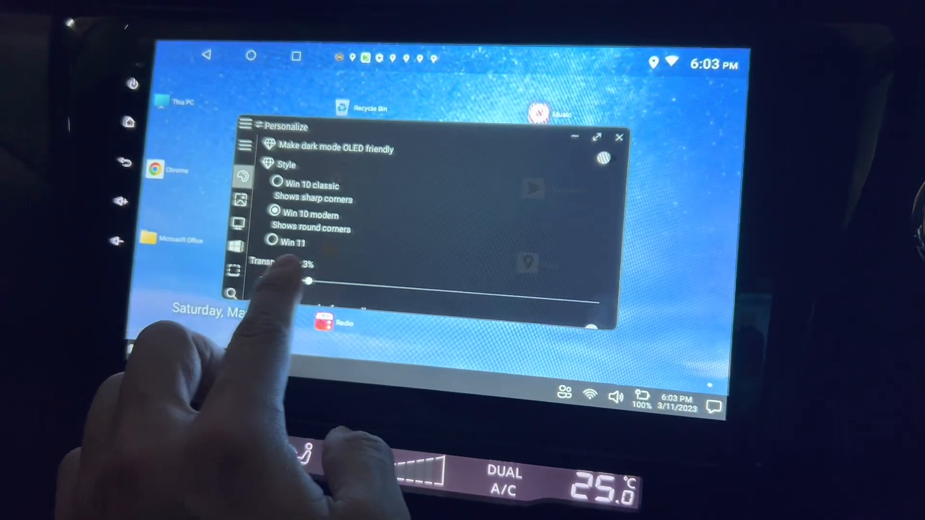
Step: Move the window transparency slider up, then return it to 3%
drag(307, 281, 448, 287)
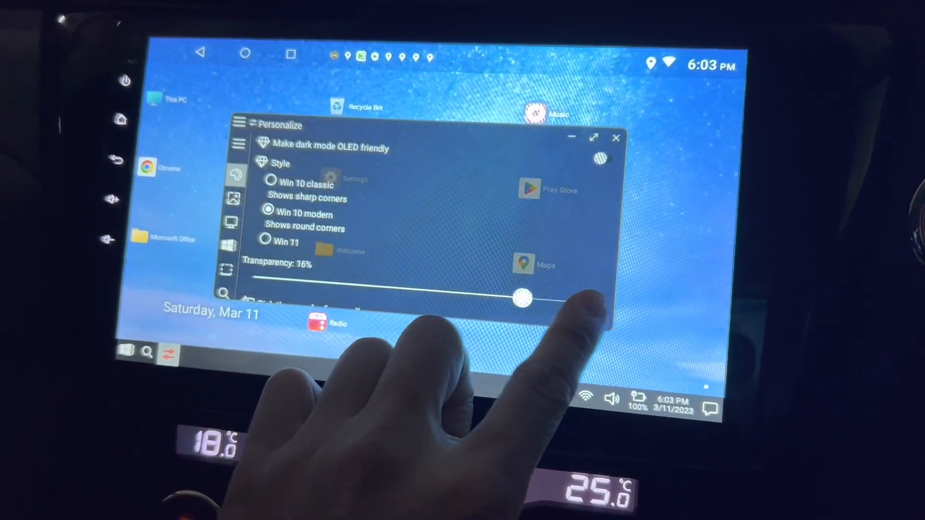
drag(521, 297, 299, 280)
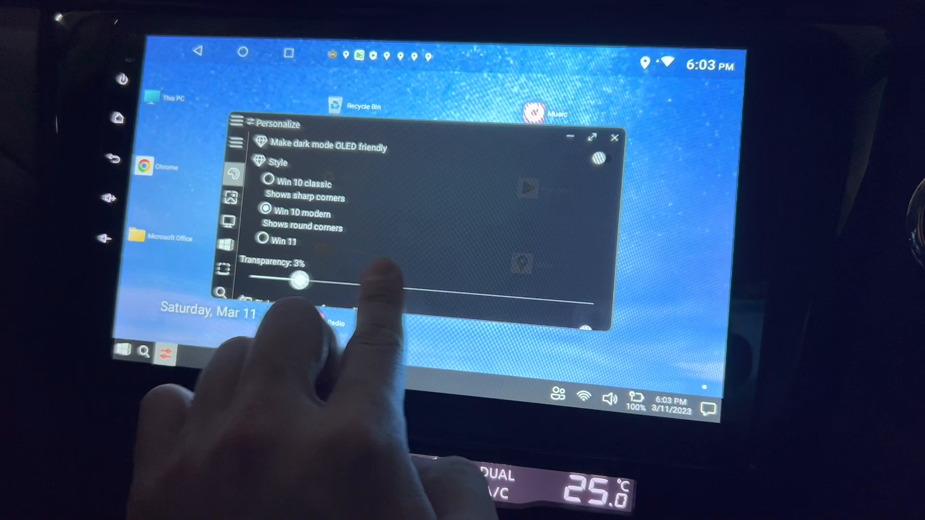
drag(300, 279, 592, 301)
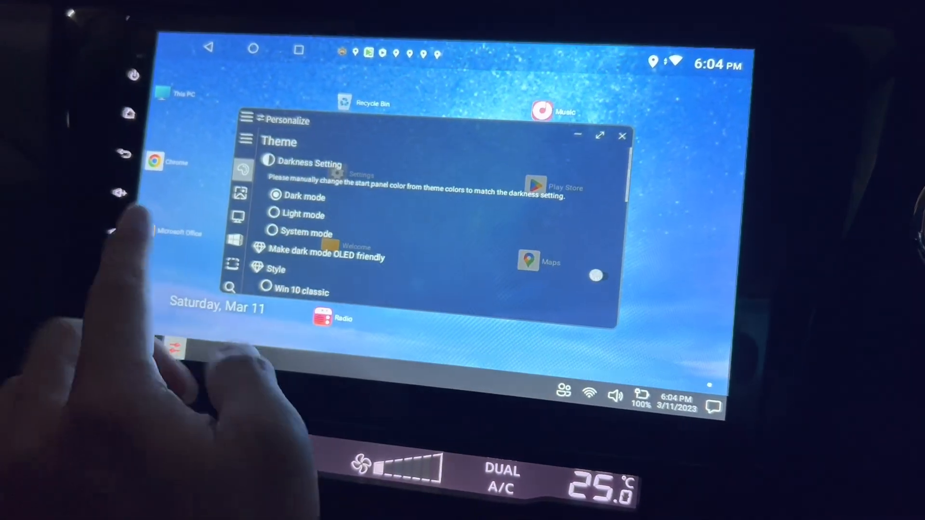
Step: Apply the gray 3D WinX wallpaper from Select background
click(234, 193)
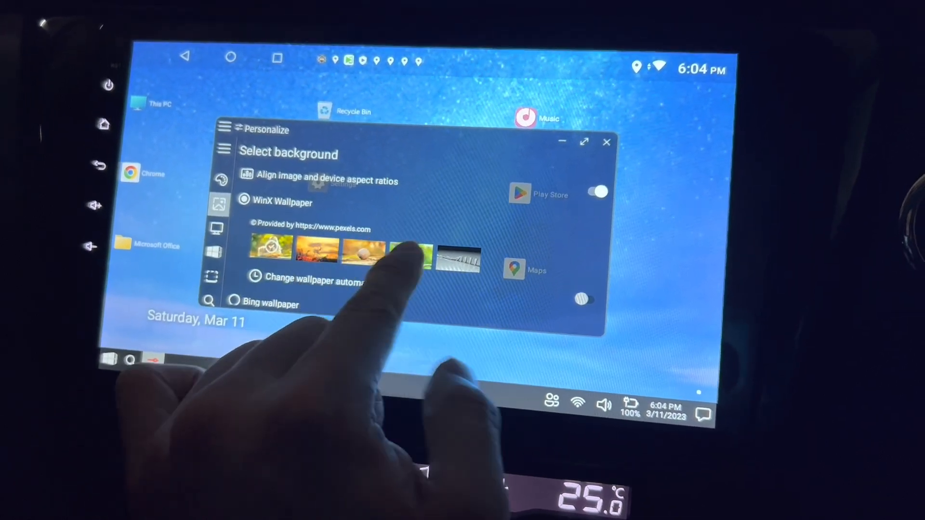
click(364, 244)
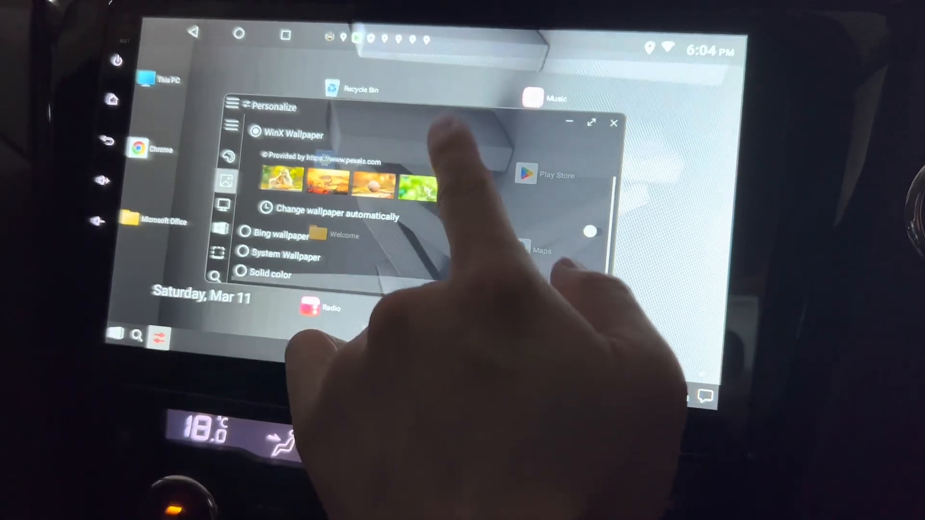
click(229, 212)
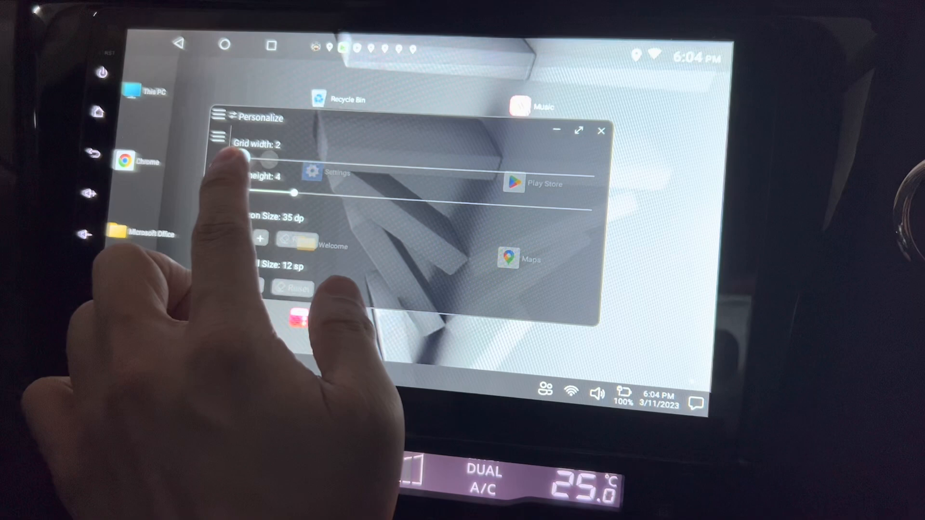
Step: Drag the desktop Grid width to 3 columns and App Icon Size to 81 dp
drag(266, 157, 283, 157)
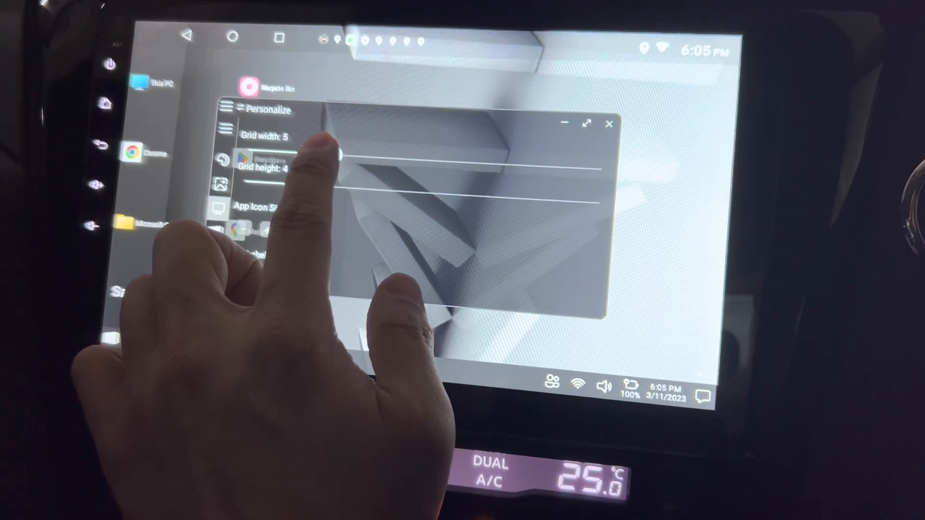
drag(331, 152, 274, 152)
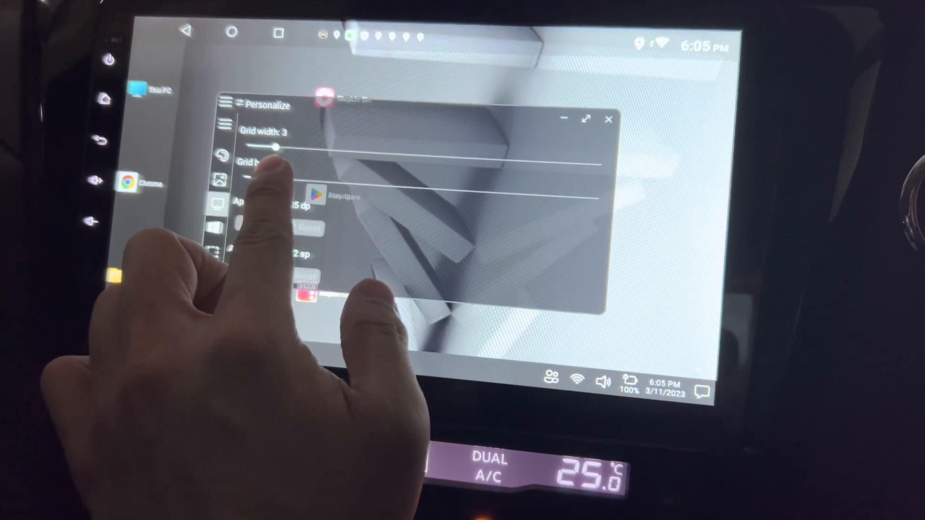
drag(278, 183, 354, 183)
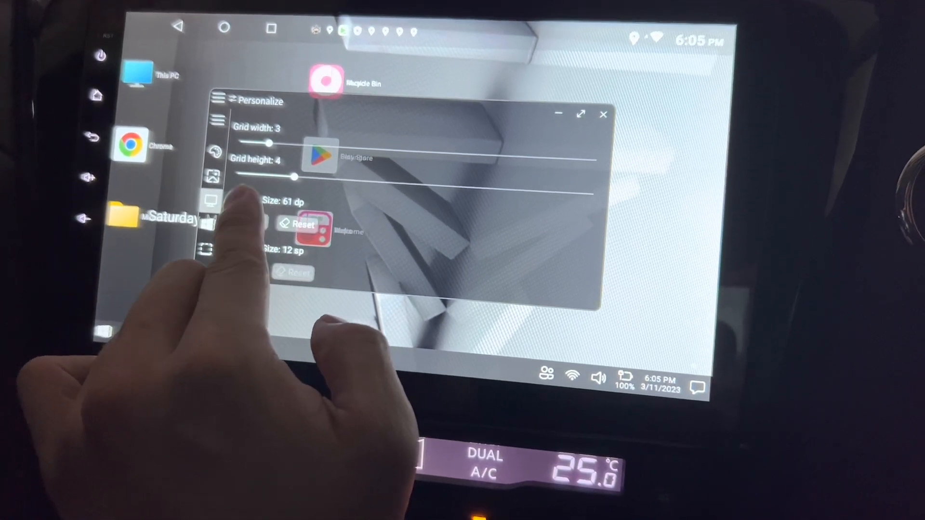
drag(271, 191, 297, 192)
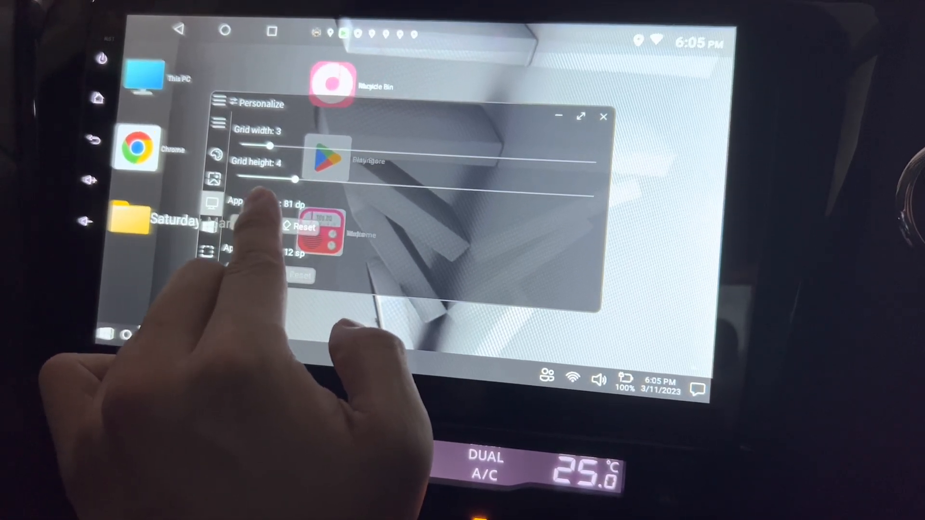
drag(269, 192, 295, 192)
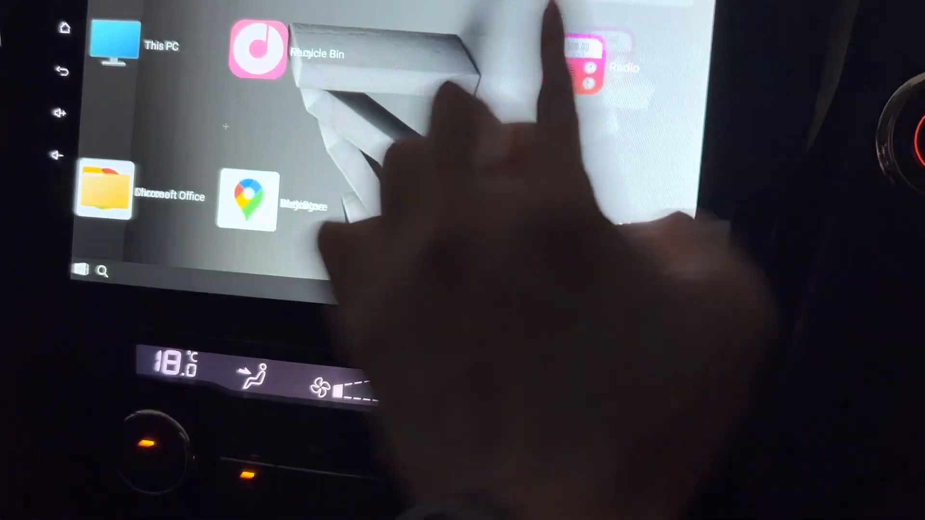
Step: Close Personalize, leaving the enlarged icons on the desktop, and bring up the start menu
right_click(115, 42)
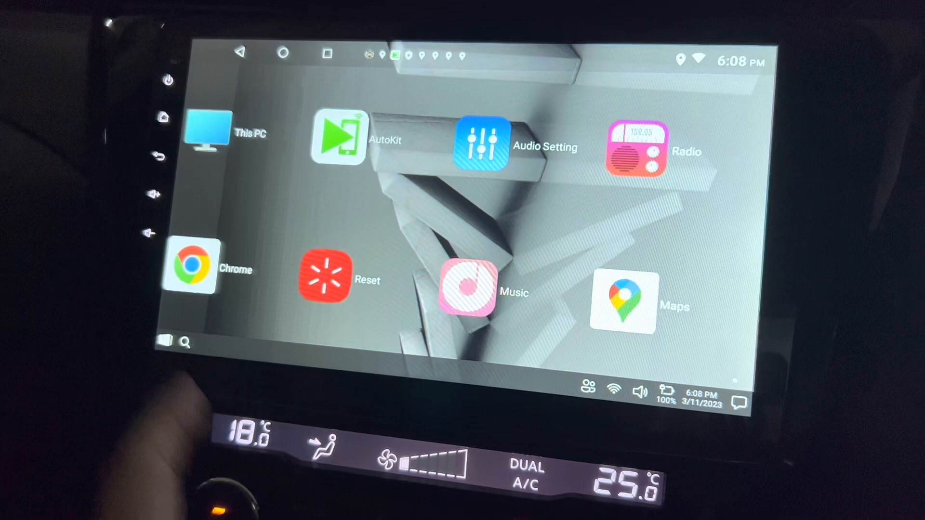
click(206, 129)
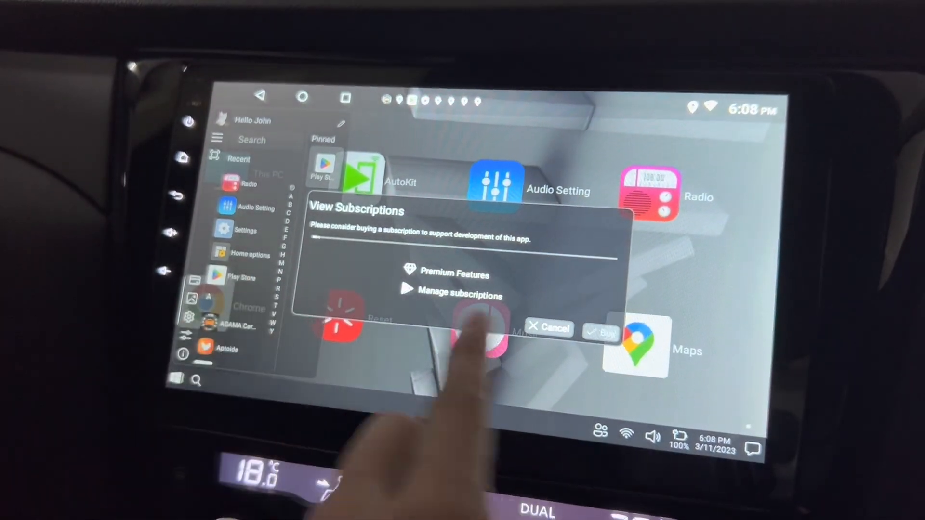
Step: Cancel the View Subscriptions dialog and close the start menu
click(547, 329)
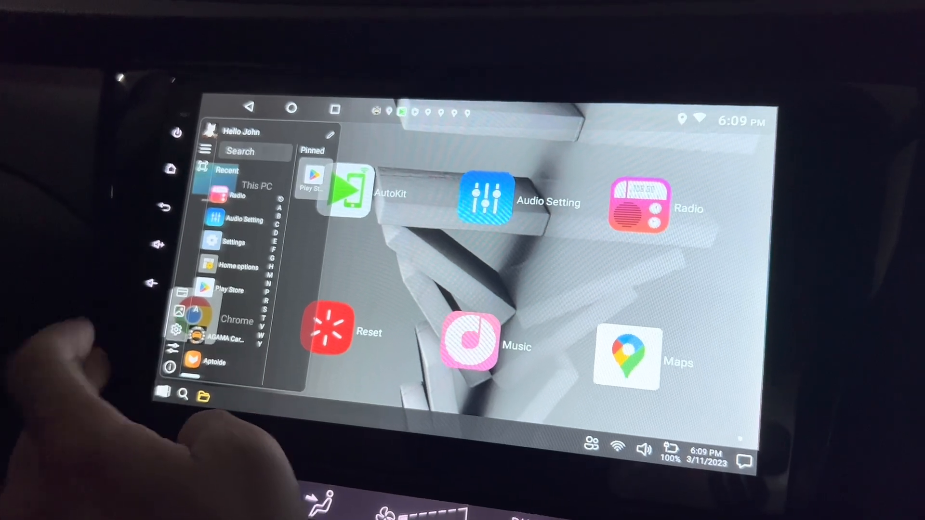
click(233, 241)
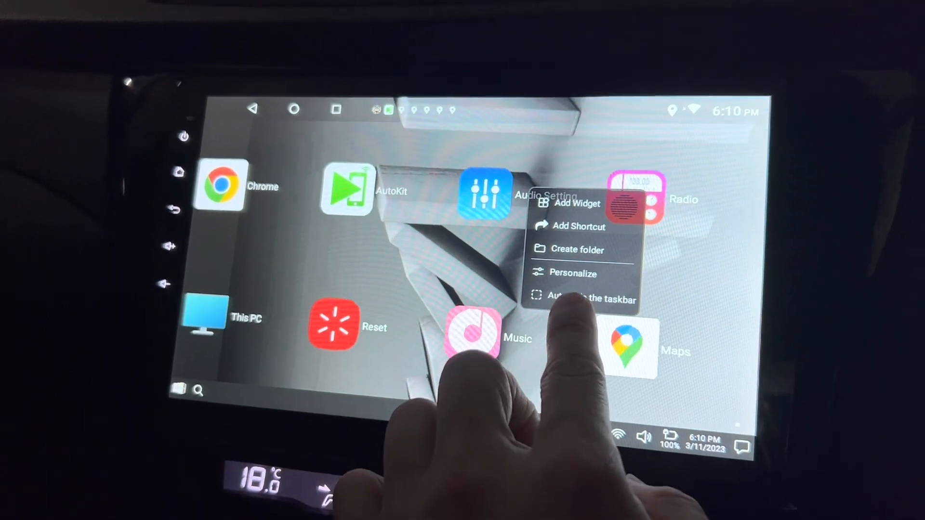
Step: Choose Personalize from the desktop menu to reach the Theme page
click(573, 272)
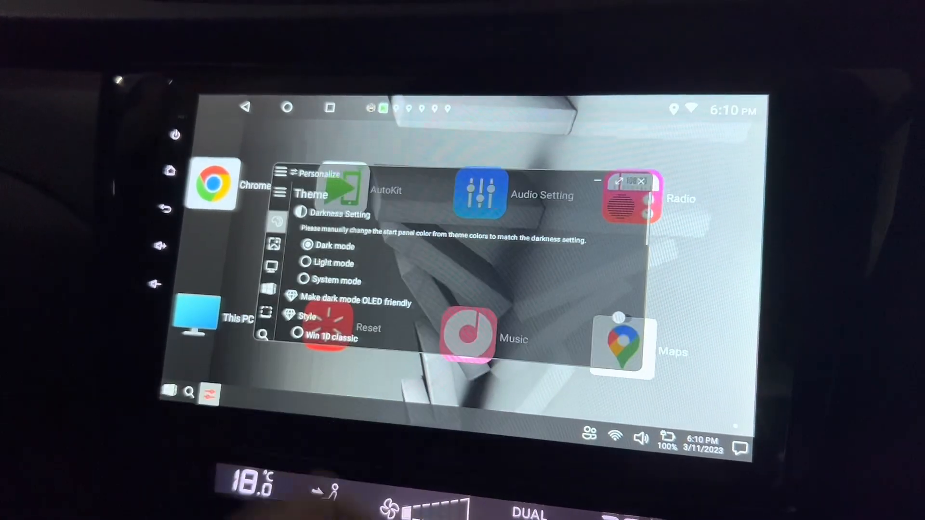